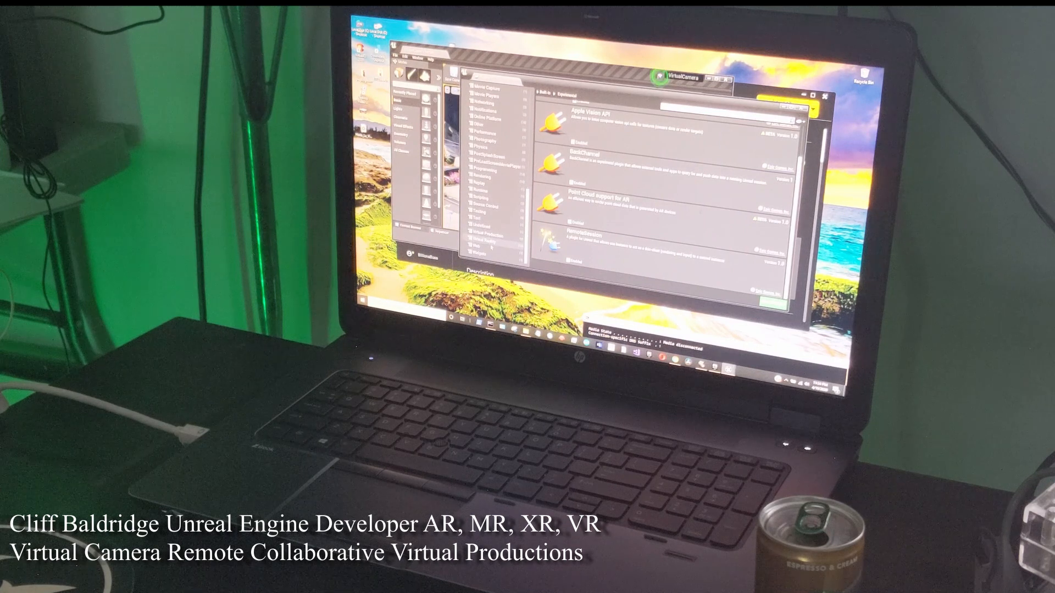
# Browse the Plugins window to check RemoteSession and the AR plugins
pyautogui.click(484, 236)
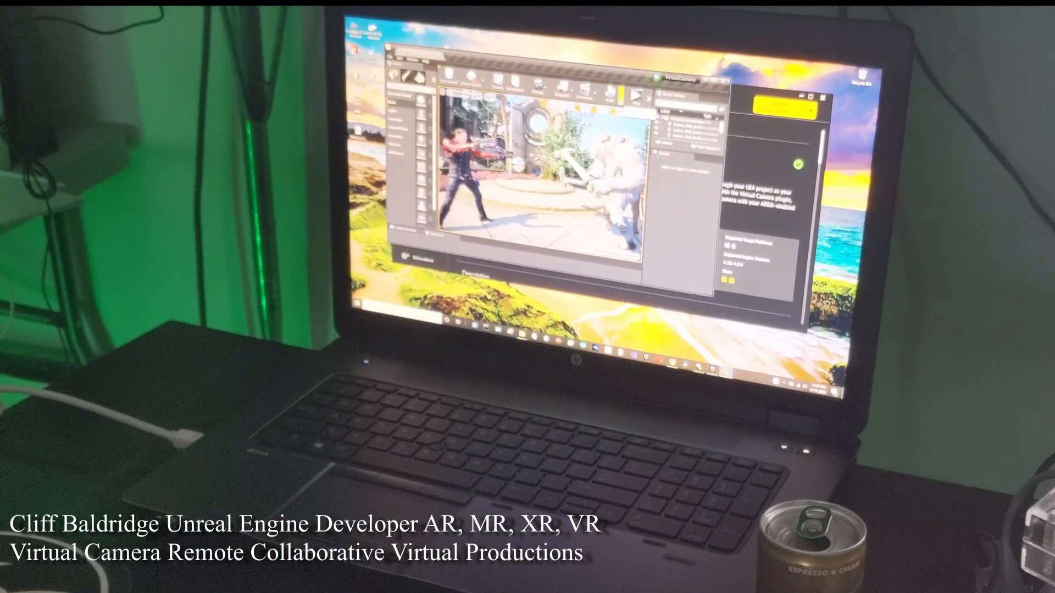
# Close the plugins window to return to the Virtual Camera level viewport
pyautogui.click(633, 93)
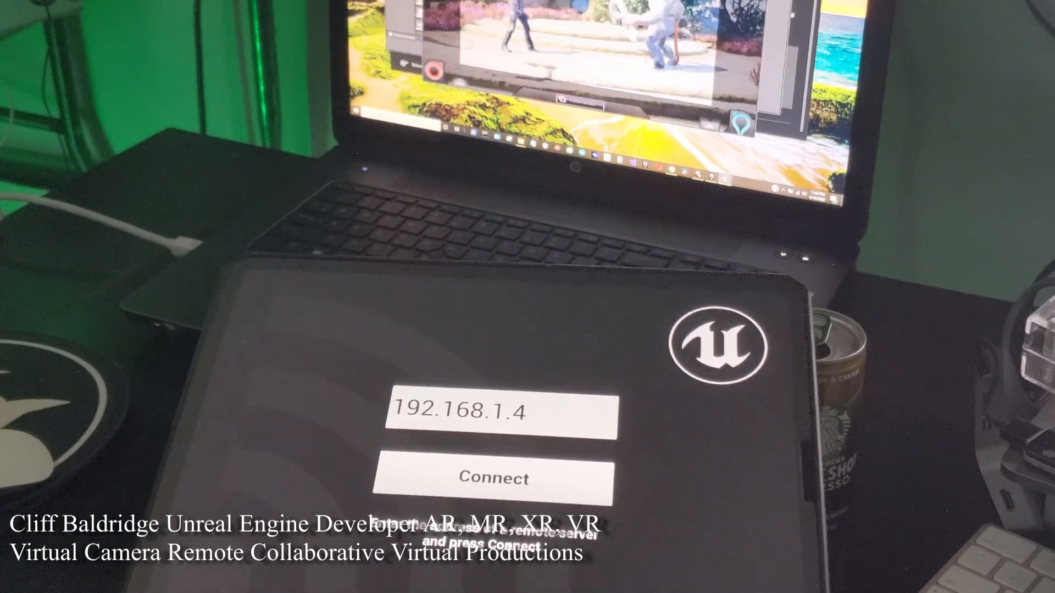
# Enter 192.168.1.4 in the iPad app and connect to the editor
pyautogui.click(497, 479)
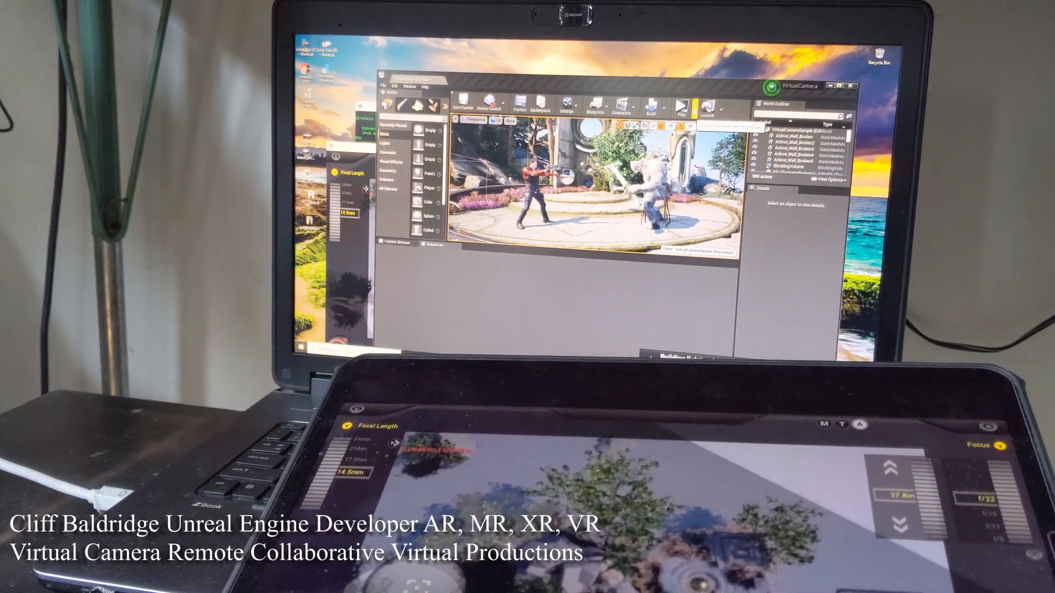
# Expand the Play dropdown to list play modes, including Mobile Preview ES3.1
pyautogui.click(688, 108)
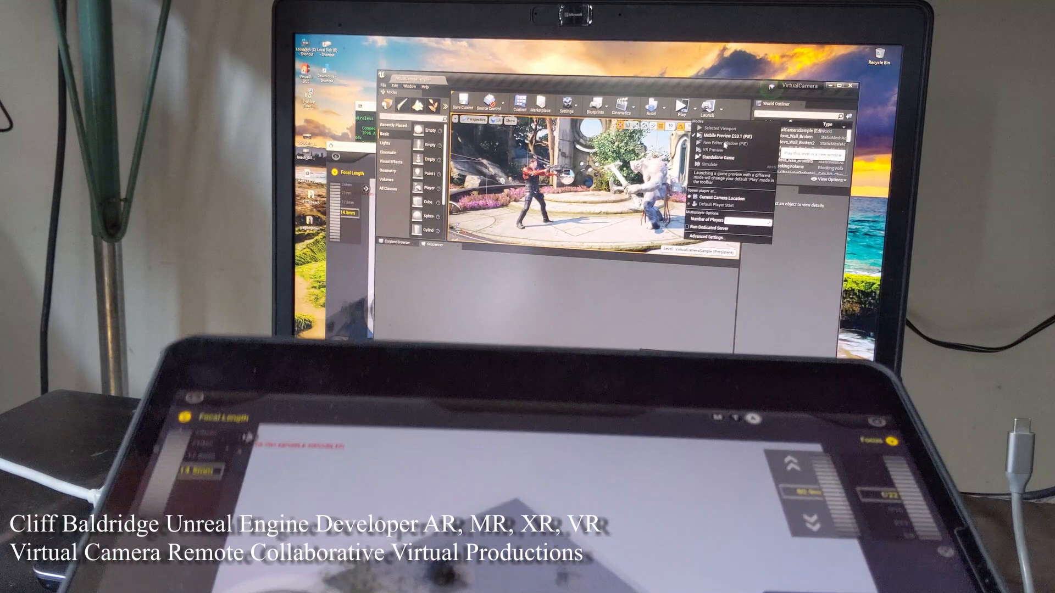
pyautogui.click(685, 108)
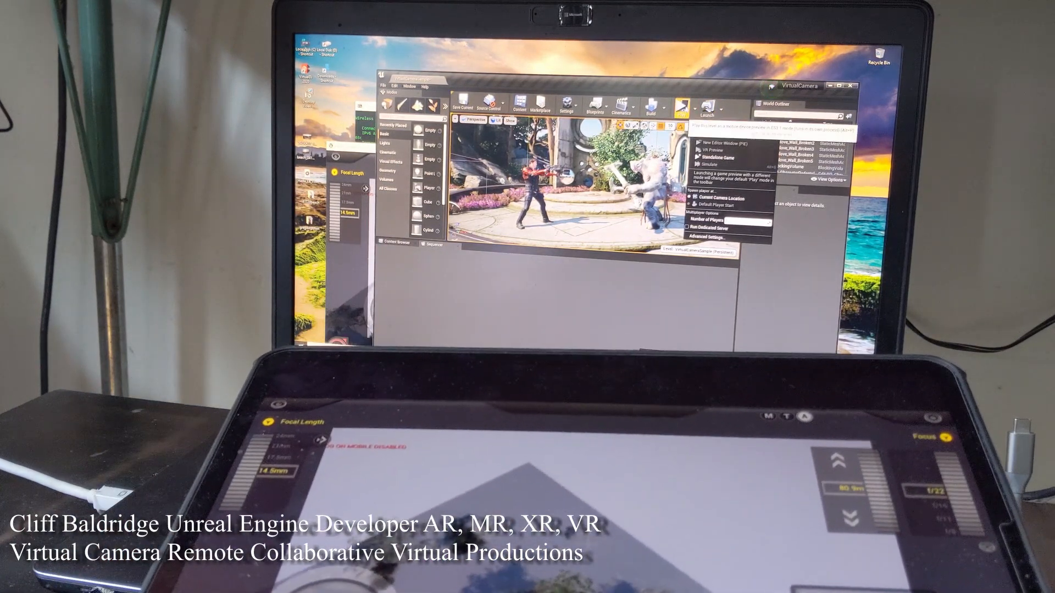